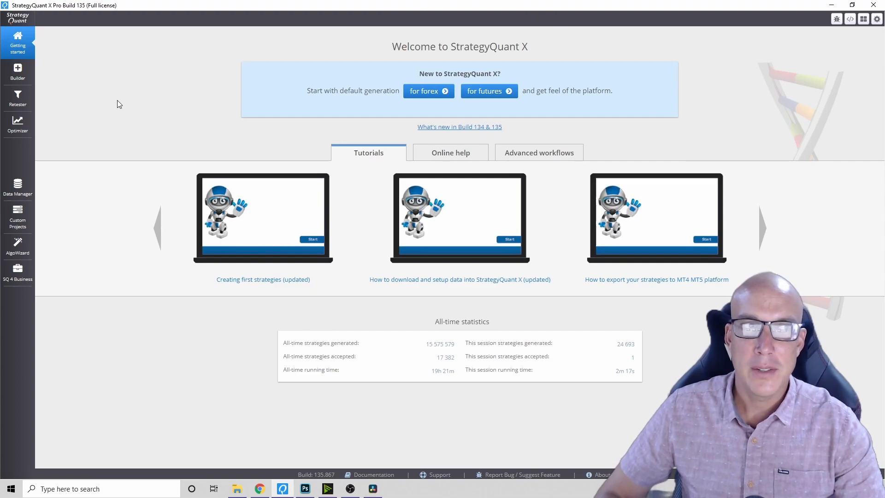
mouse_move(17, 72)
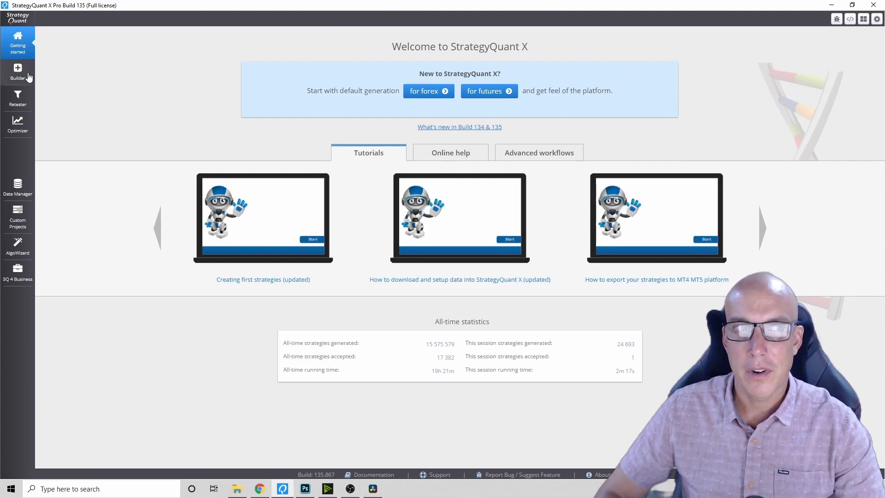
- Go to the Builder's full settings from the left sidebar
click(18, 72)
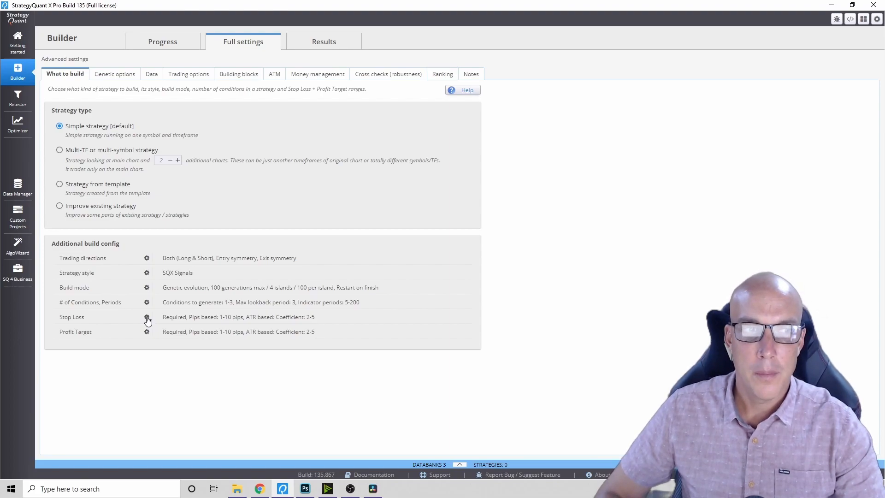
- Set the stop loss ATR multiple minimum to 1.5 and ATR period minimum to 14
click(147, 316)
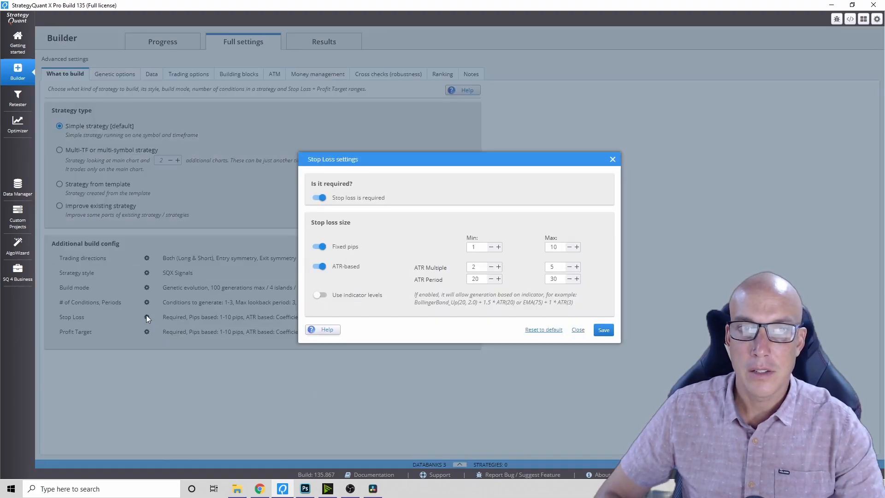
mouse_move(414, 258)
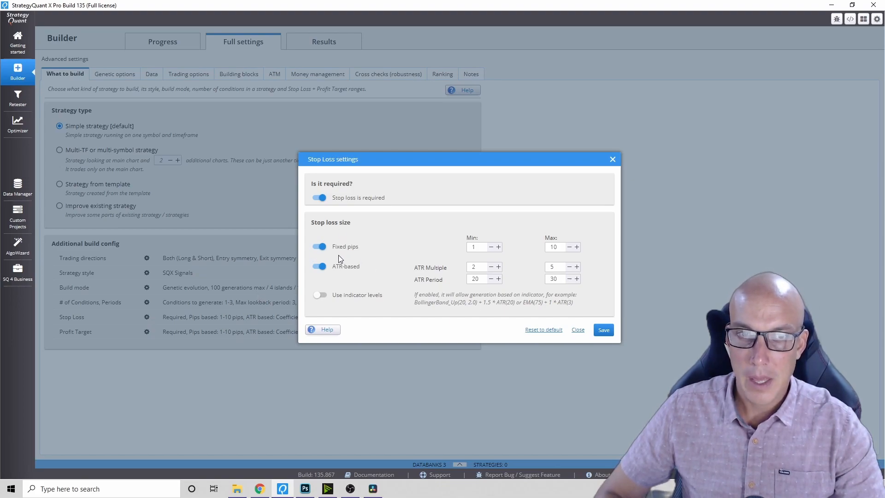
mouse_move(319, 277)
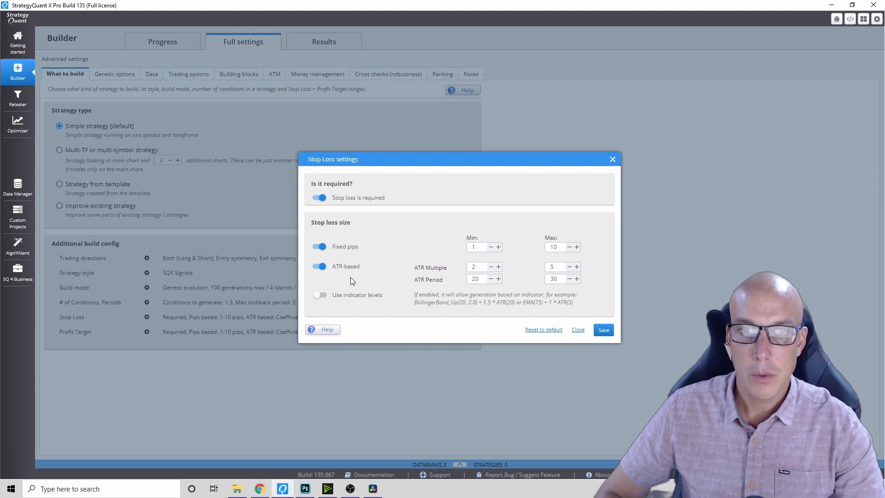
mouse_move(352, 281)
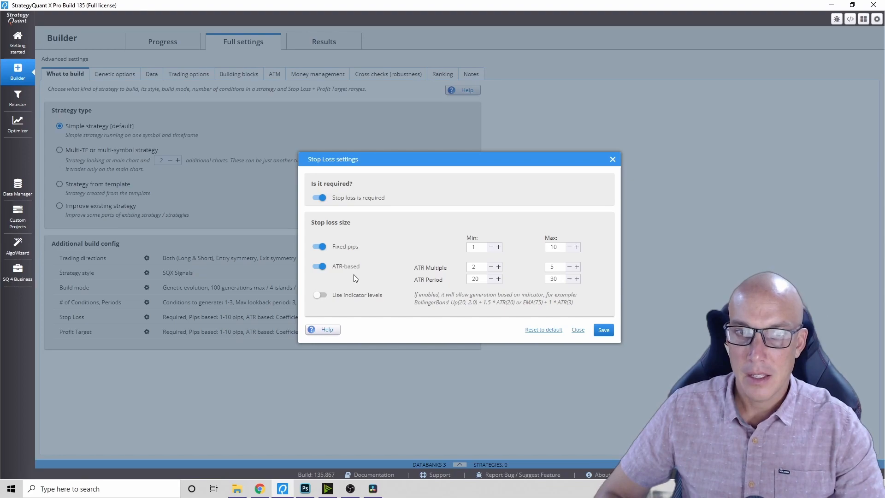
mouse_move(355, 278)
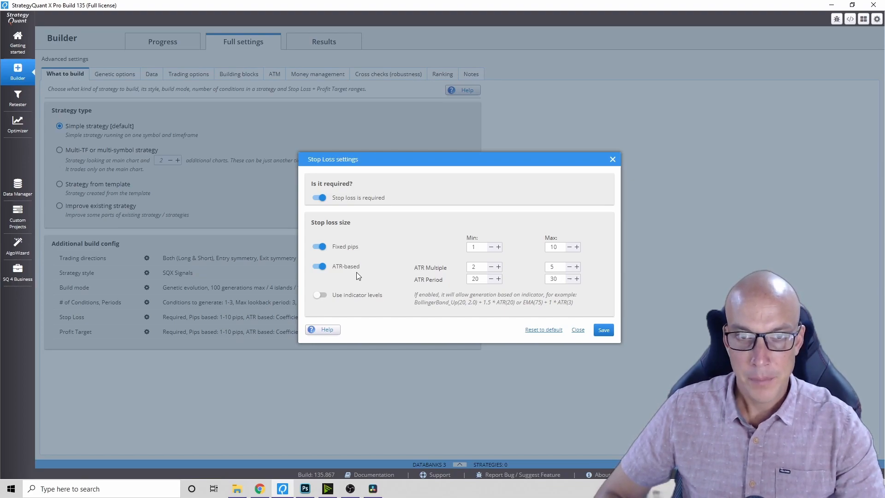
mouse_move(455, 282)
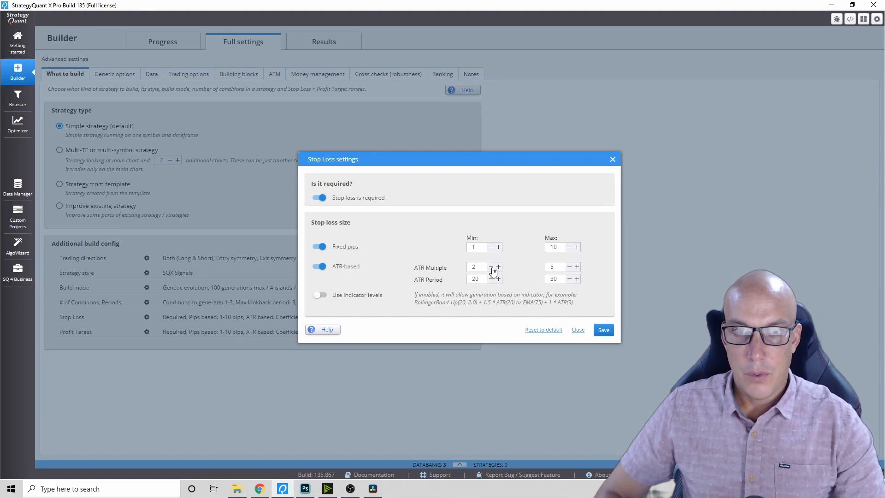
text(1.9)
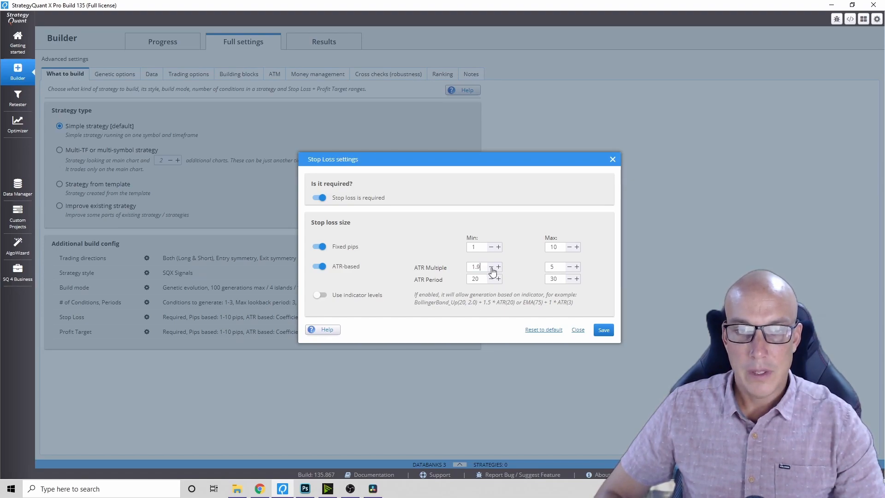
click(490, 266)
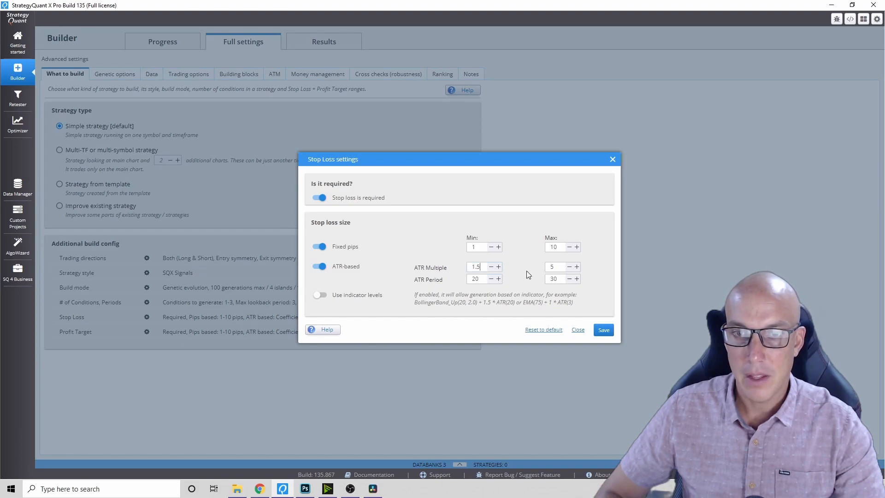
click(552, 267)
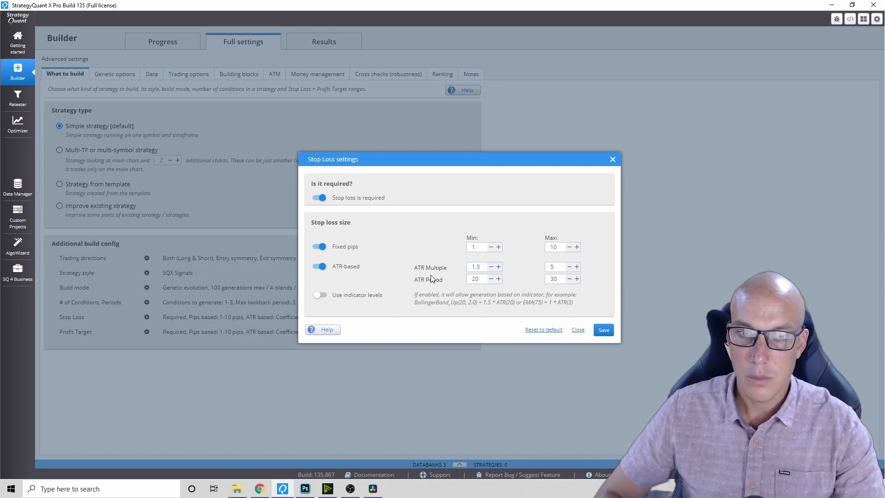
mouse_move(436, 283)
text(16)
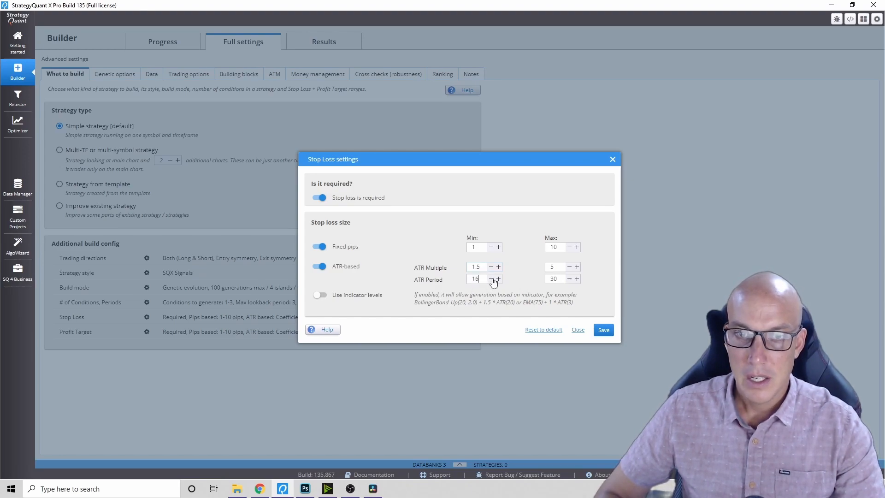
click(489, 278)
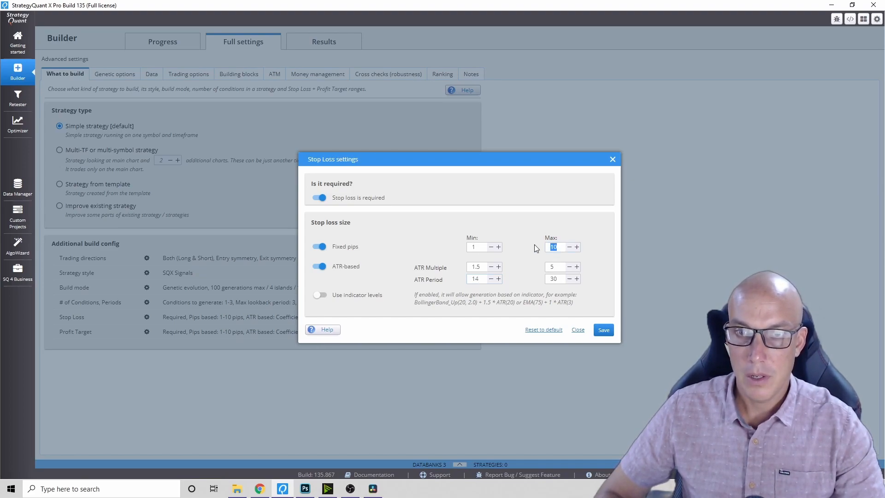
- Set the fixed-pips stop loss maximum to 100 and save the stop loss settings
text(1)
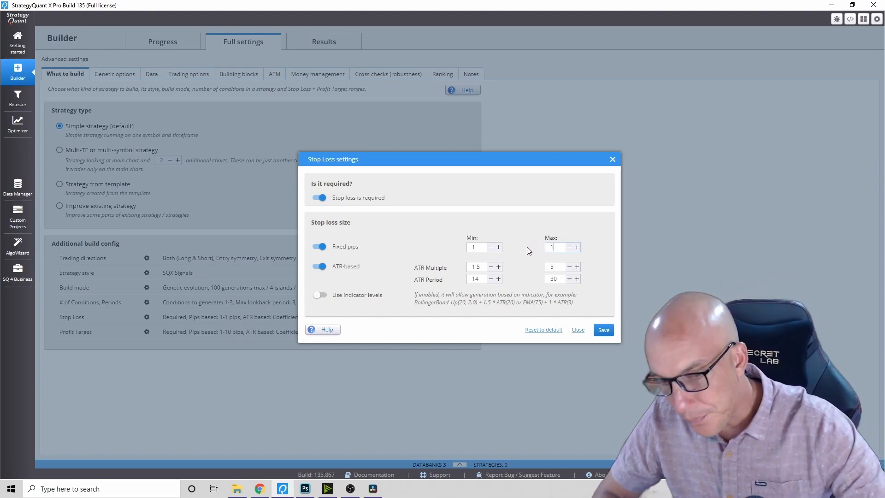
text(00)
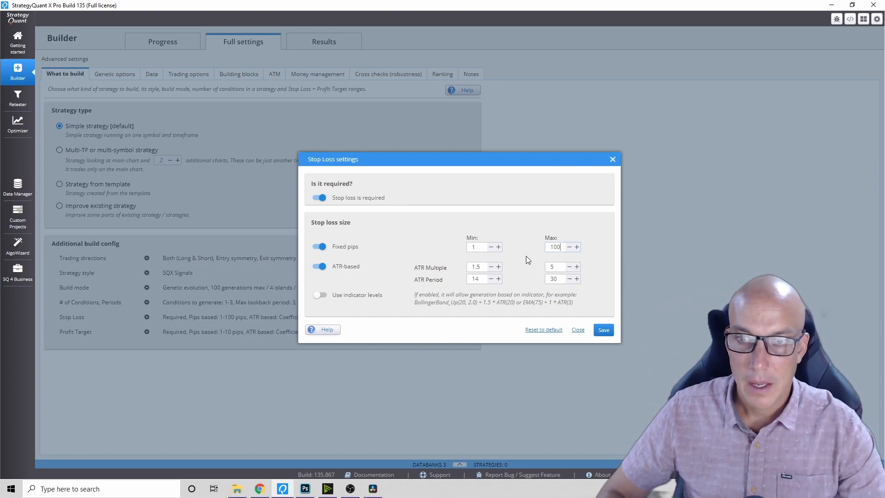
click(577, 330)
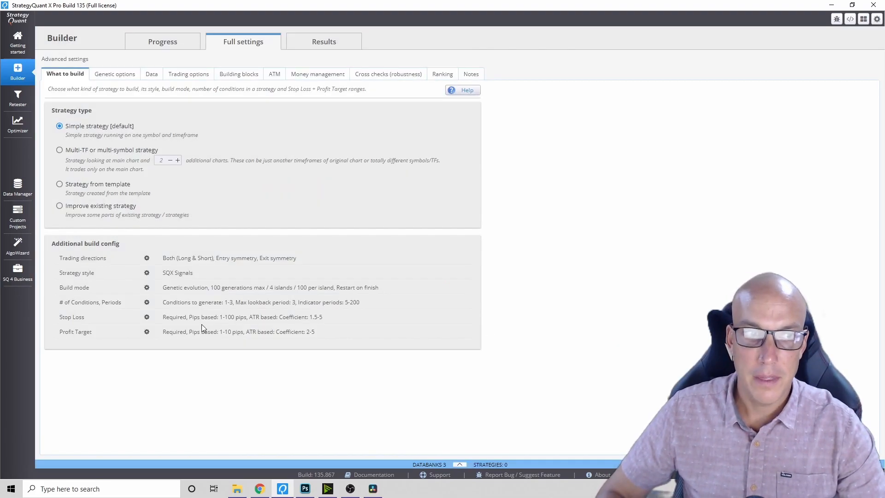
- Set the profit target to 1–100 pips, ATR multiple 1–5, ATR period 14–30, and save
click(147, 331)
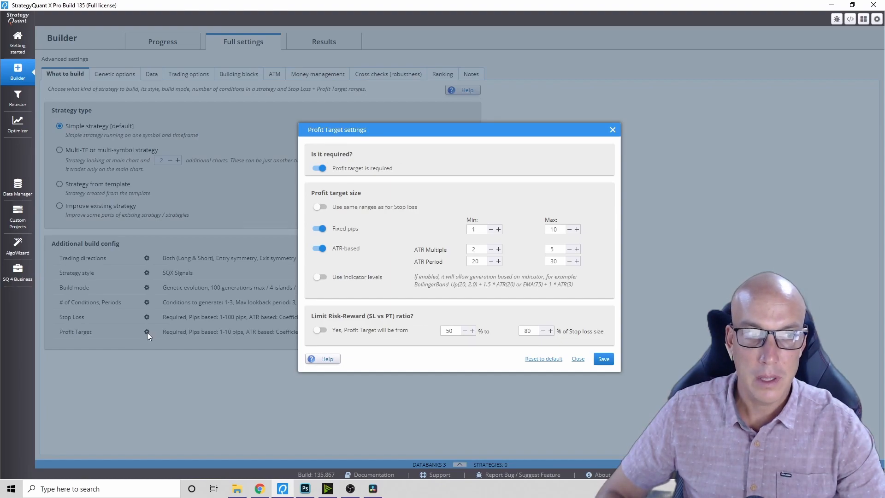
mouse_move(406, 273)
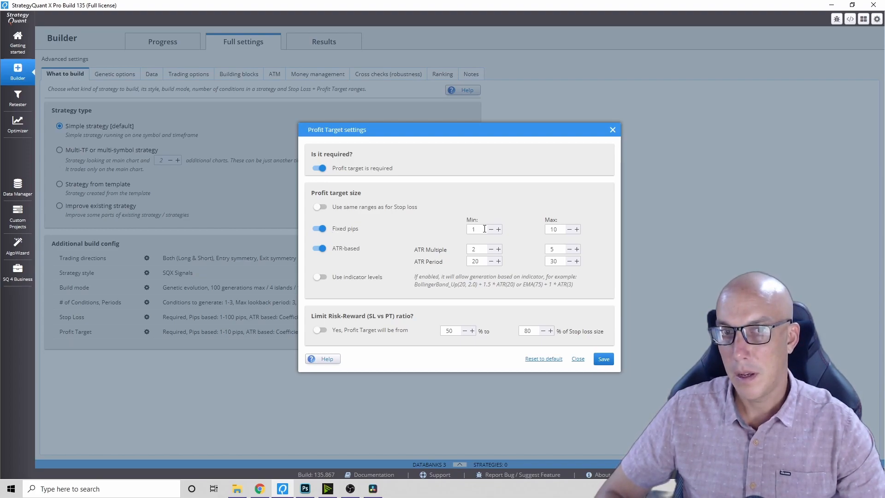
text(1)
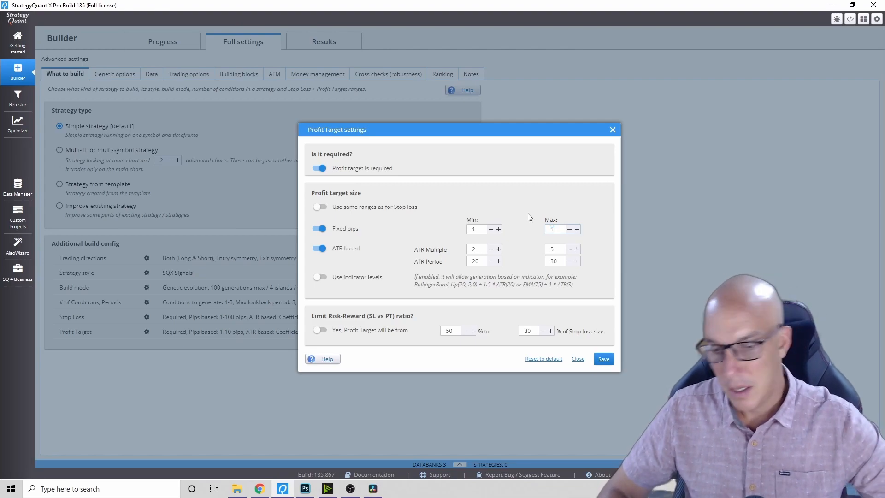
text(100)
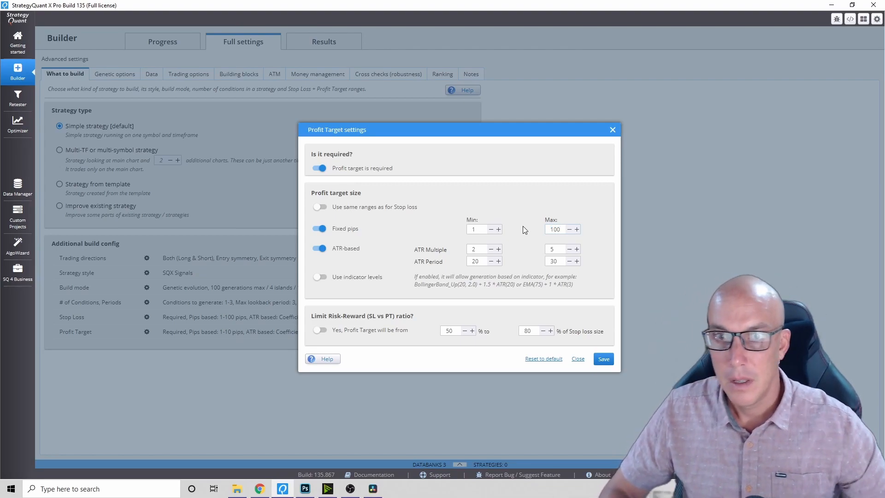
mouse_move(495, 255)
text(1)
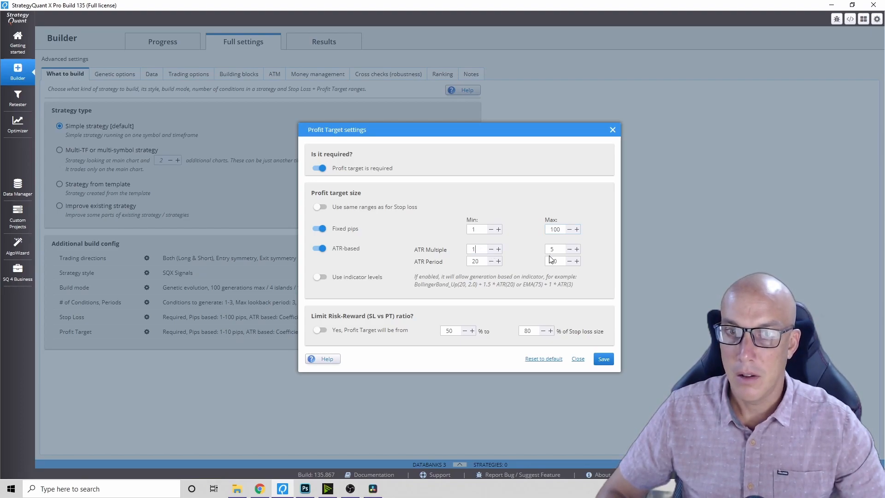
click(476, 260)
text(14)
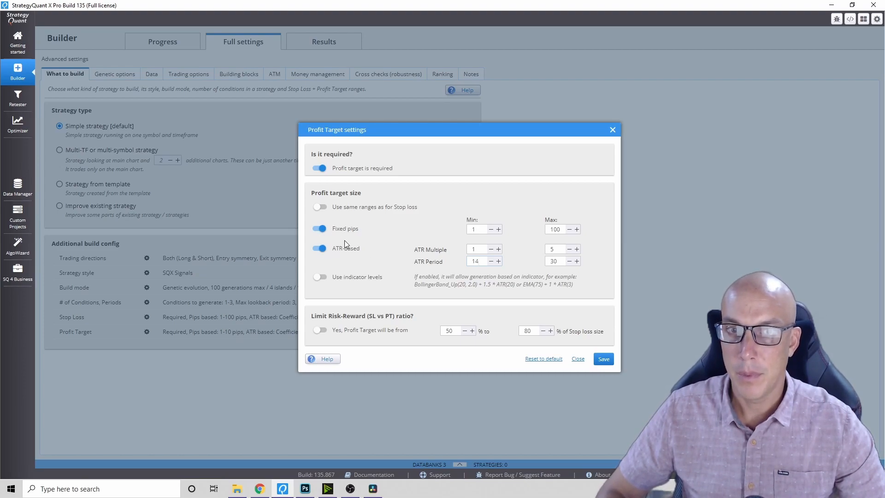
mouse_move(341, 243)
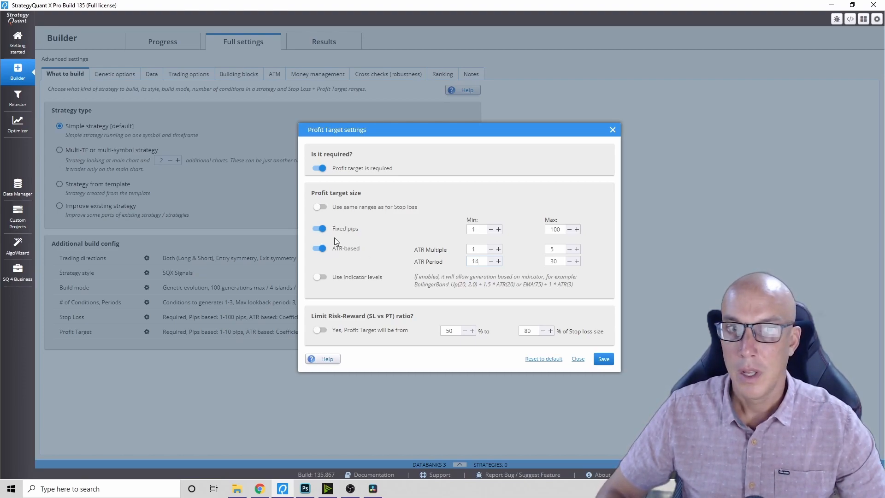
mouse_move(353, 258)
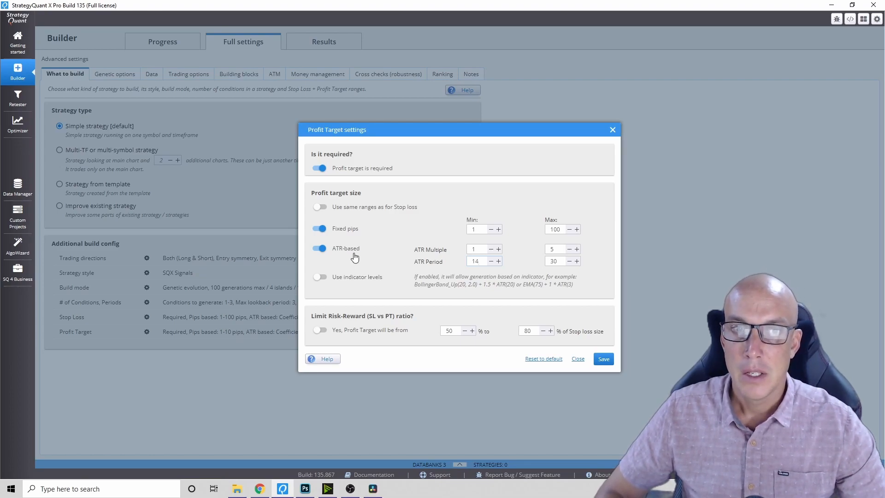
click(476, 261)
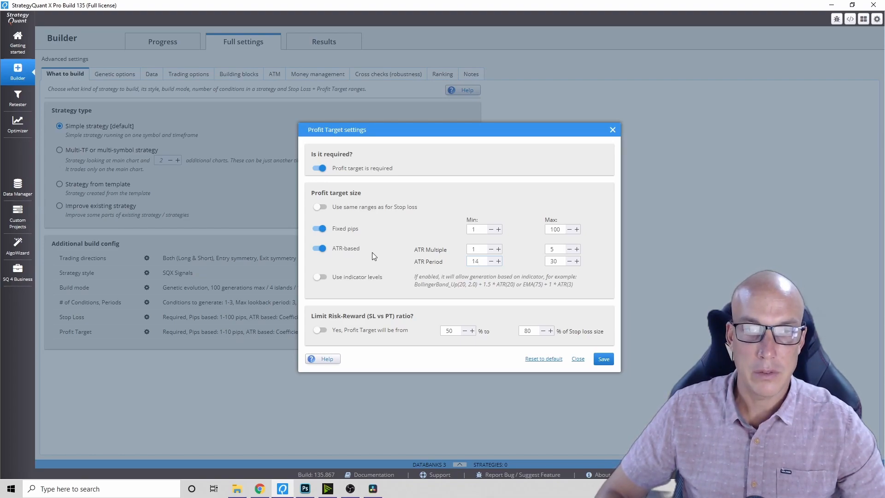
mouse_move(376, 258)
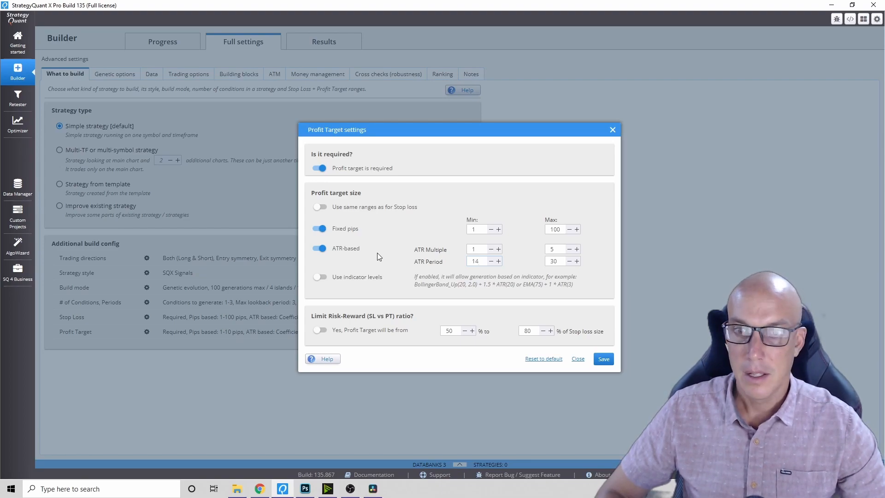
mouse_move(399, 258)
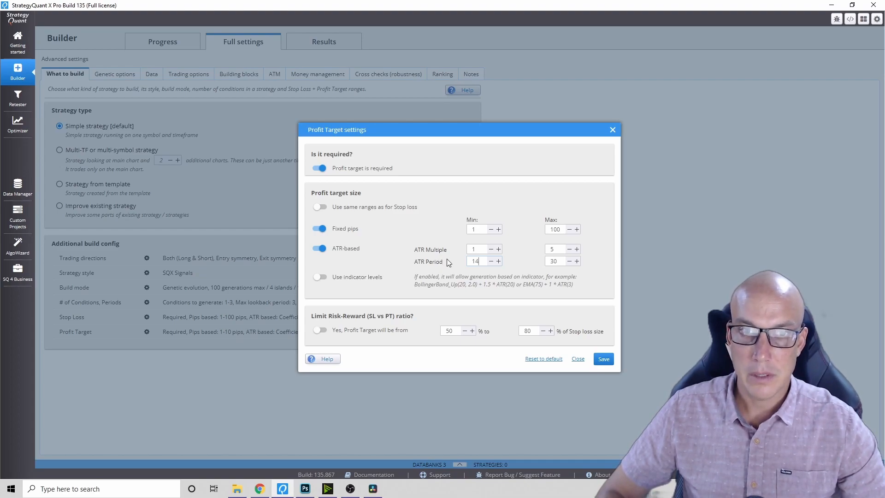
mouse_move(445, 259)
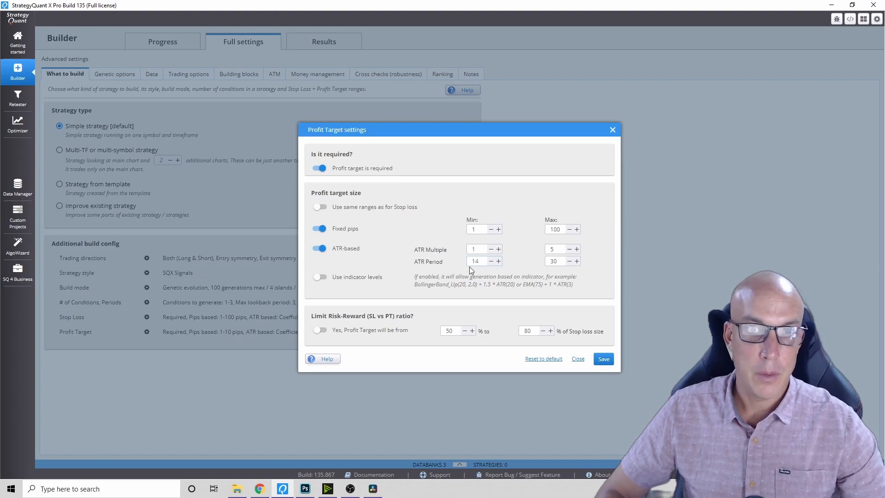
click(603, 359)
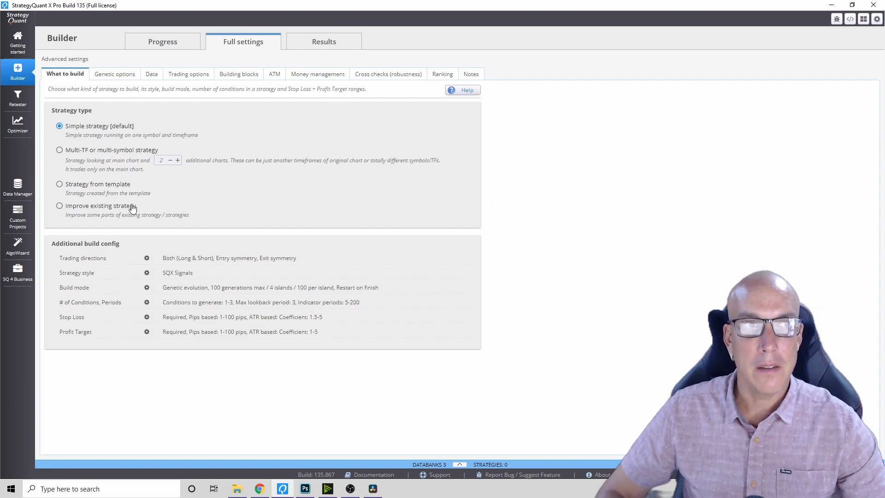
mouse_move(129, 204)
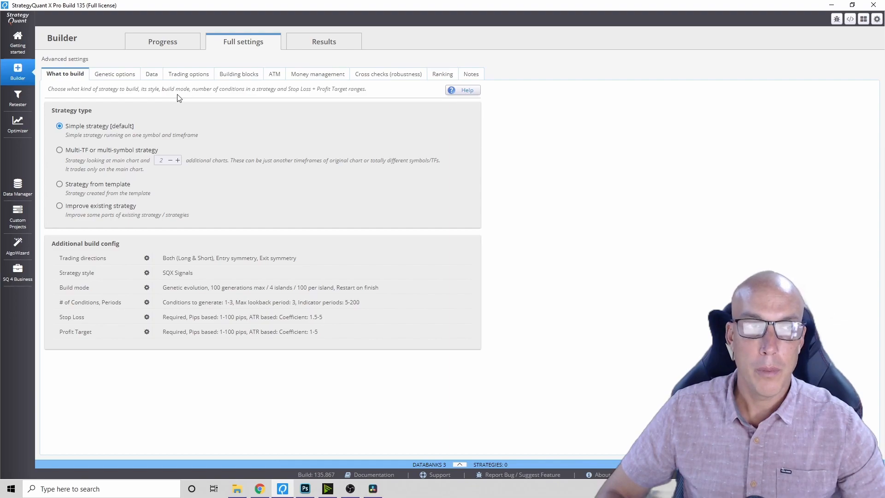
- Switch to the Building blocks settings
click(238, 73)
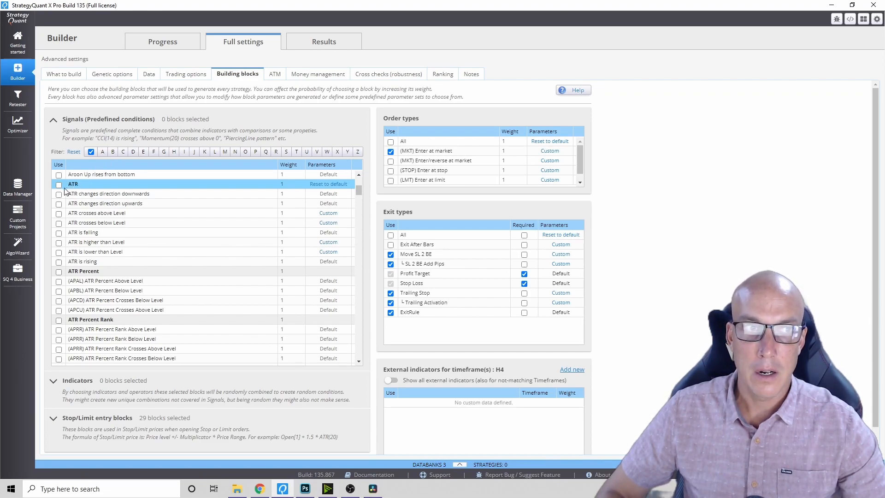
mouse_move(123, 199)
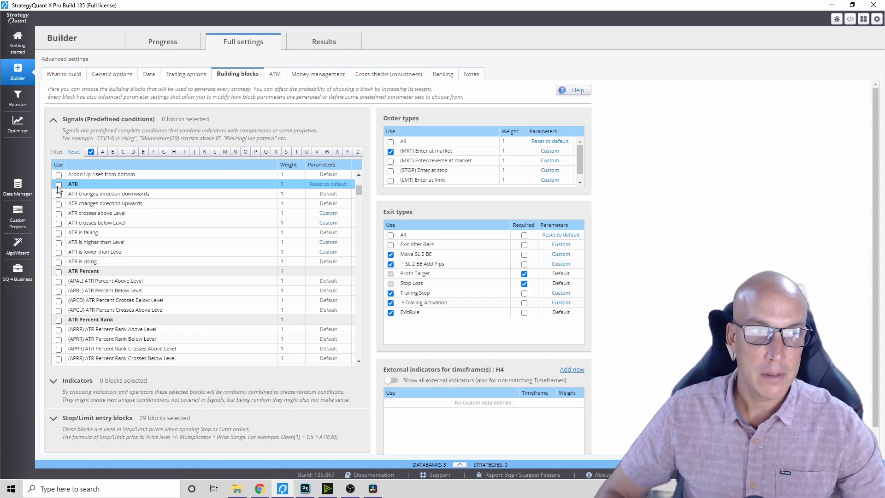
- Tick all ATR signal blocks, bringing the selected signals to 18
click(58, 184)
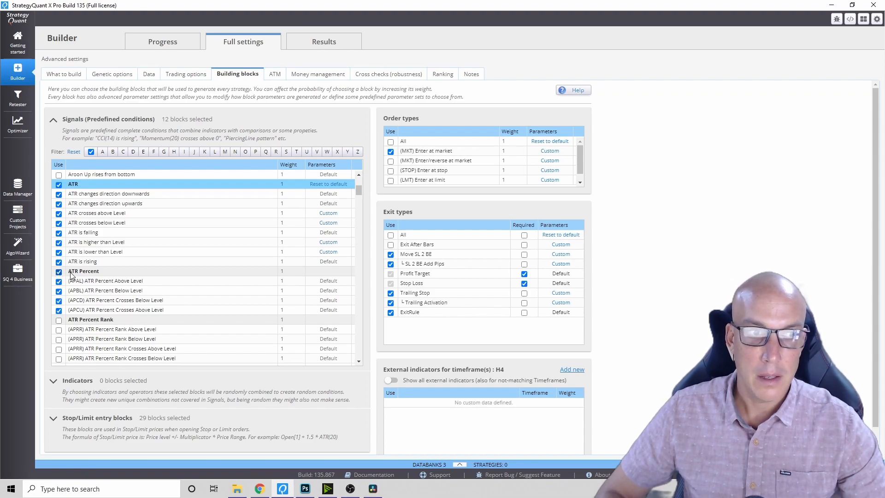
scroll(down, 3)
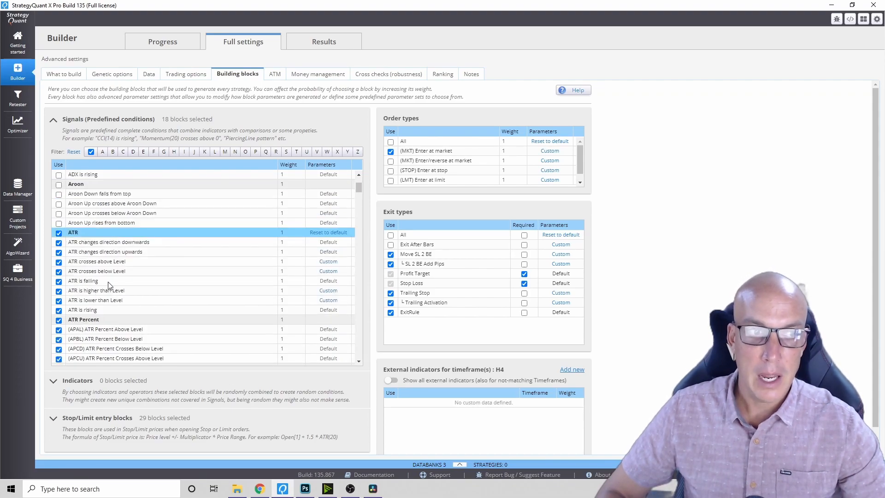
mouse_move(110, 284)
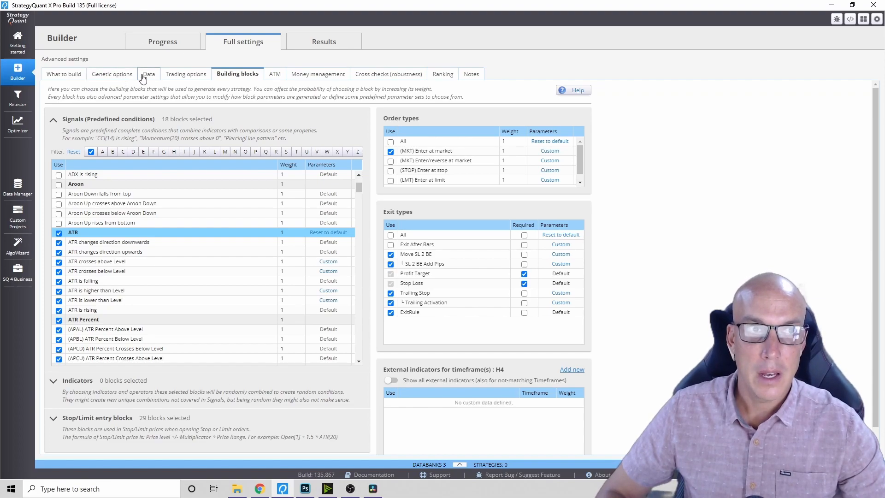
- Start the build from the Progress view, producing 1000 strategies in the databank
click(64, 74)
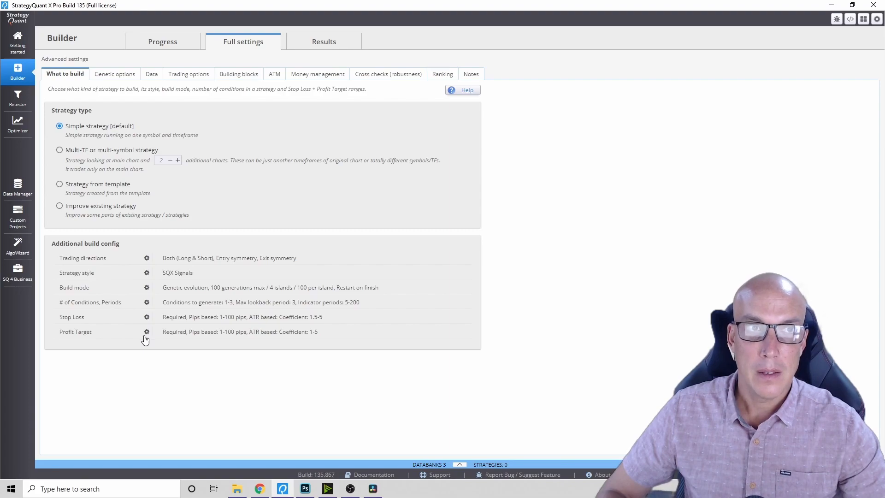
click(162, 41)
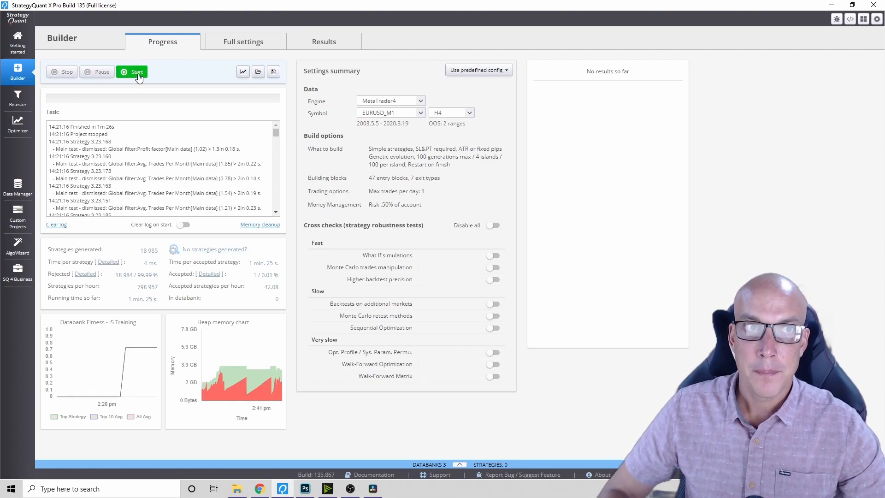
click(131, 72)
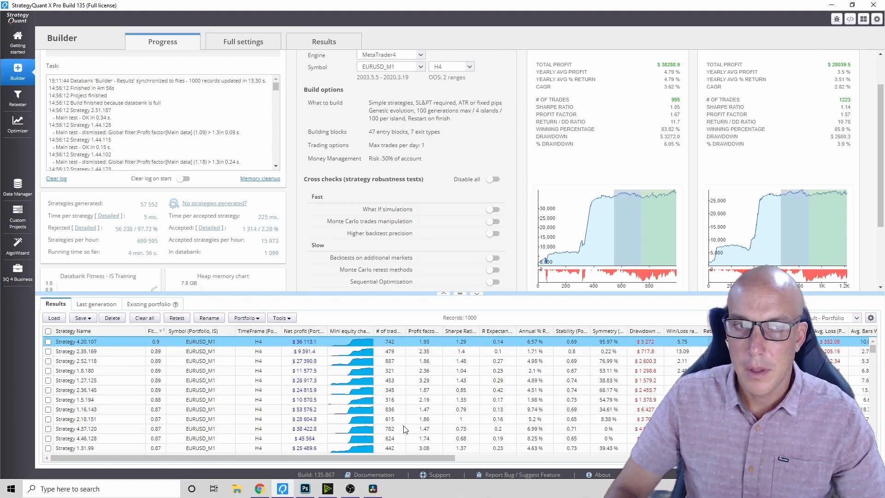
mouse_move(141, 260)
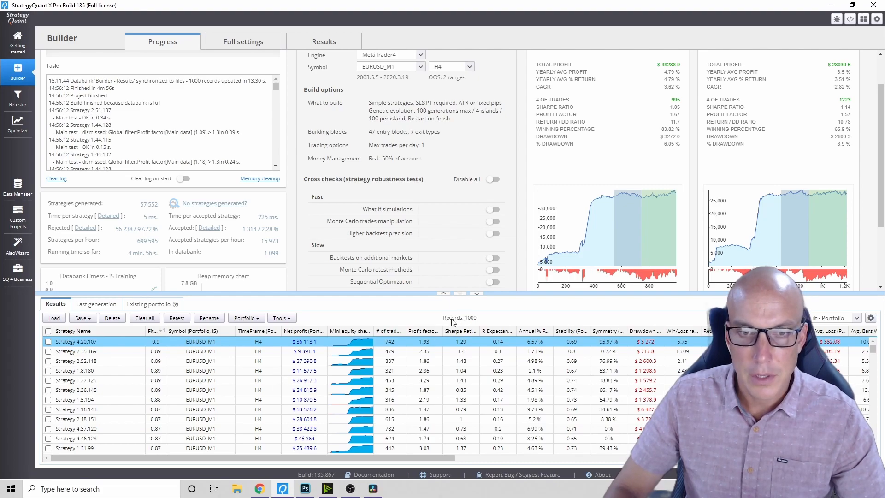
mouse_move(273, 357)
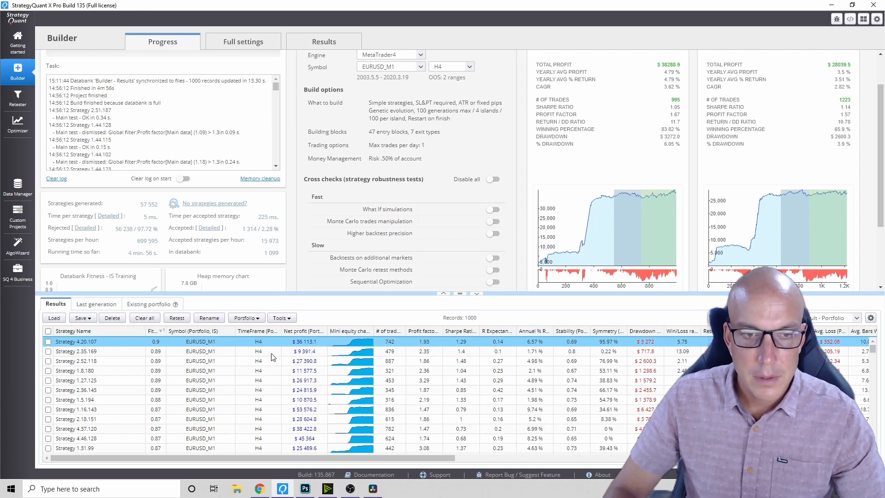
- Show the Results overview for top strategy 4.20.107 with $38,288.9 profit over 995 trades
click(324, 41)
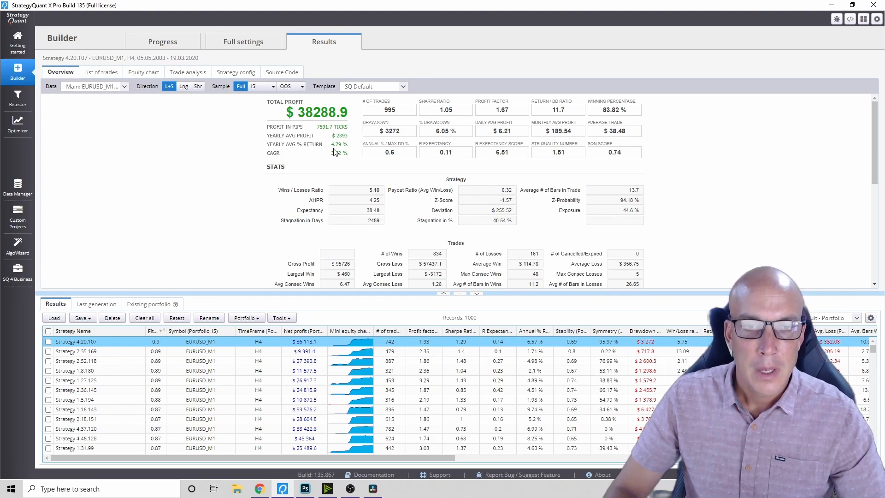
- Show Strategy 2.35.169's overview: $9,763.9 profit over 650 trades, 92.15% winning
click(76, 351)
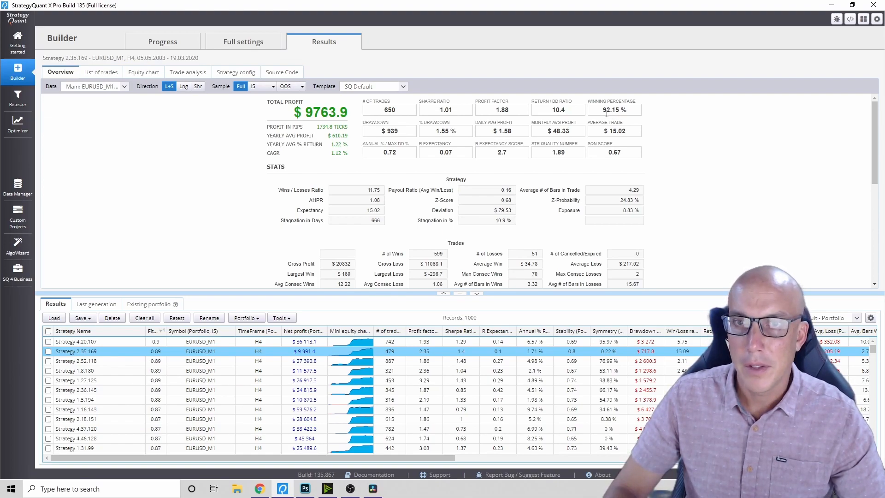
mouse_move(448, 141)
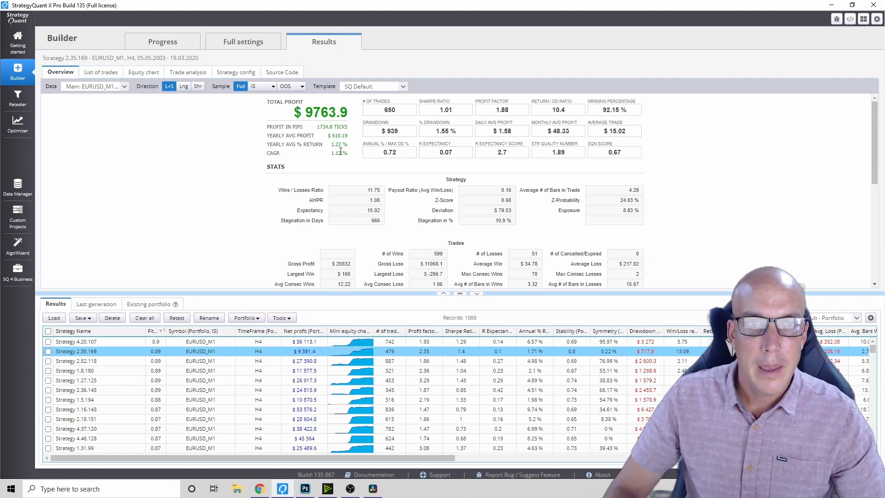
mouse_move(338, 151)
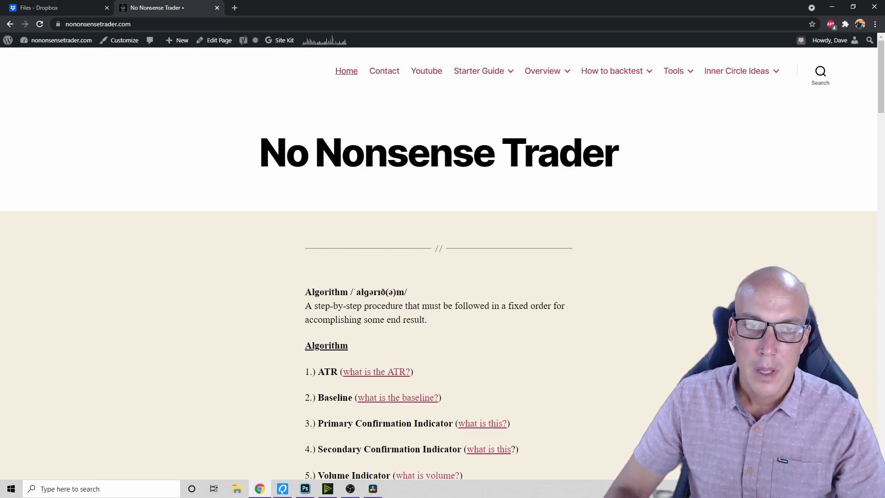
mouse_move(387, 379)
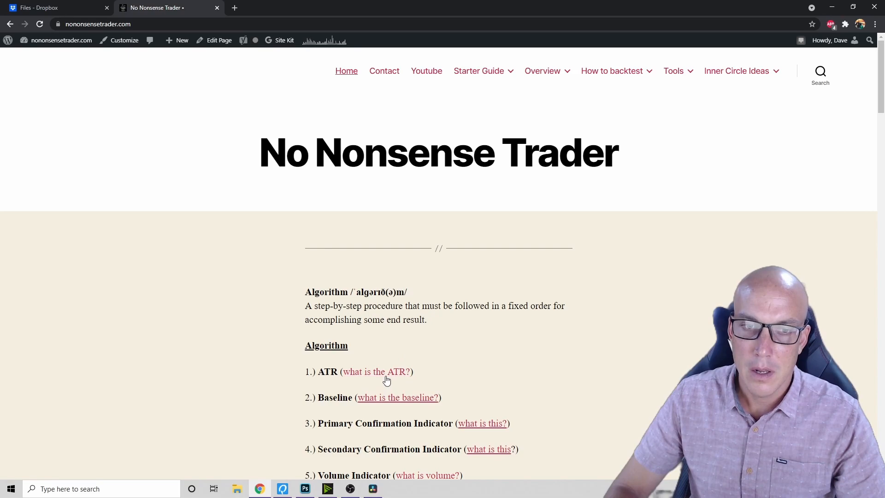
- Go to the 'What is the ATR?' page and reach its ATR tool download links
click(375, 371)
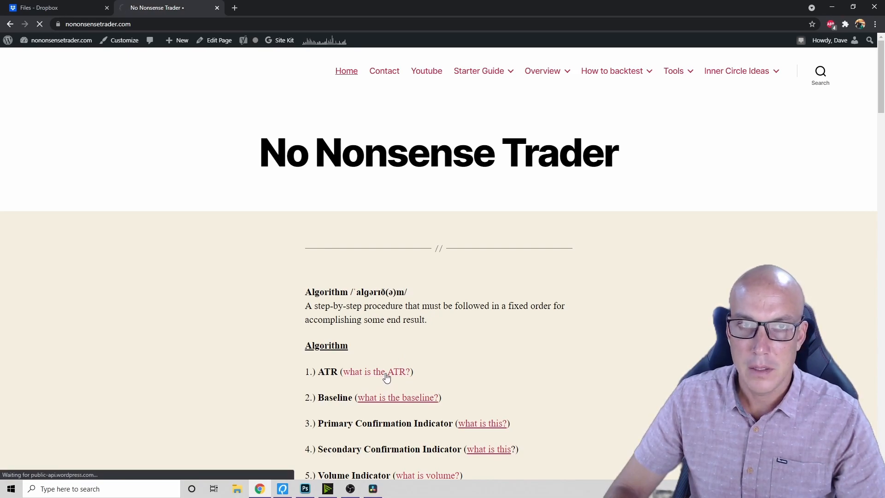
click(376, 372)
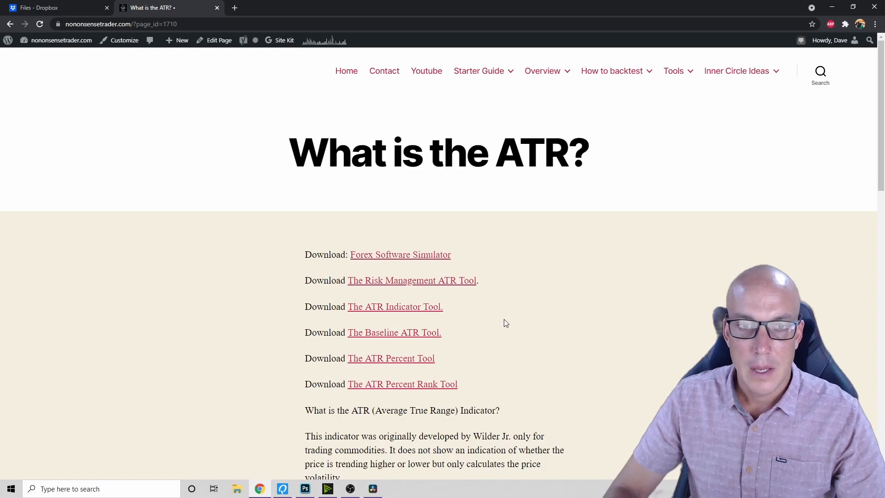
scroll(down, 3)
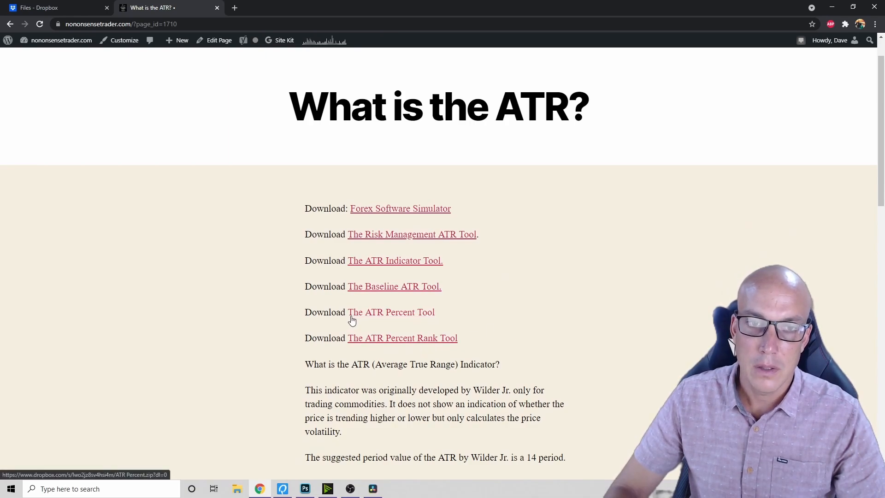
mouse_move(435, 321)
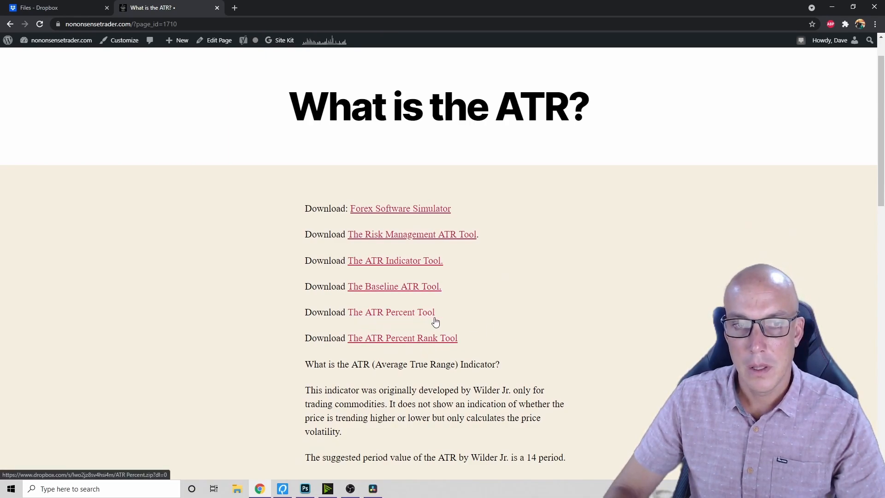